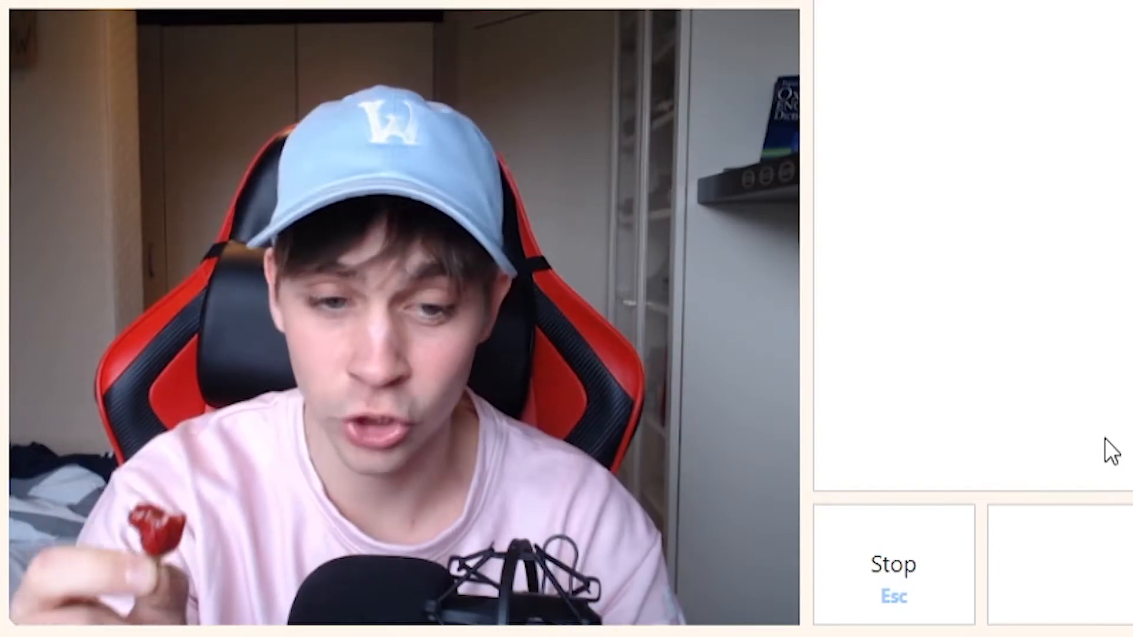
- Get matched with a College-interest stranger on video and focus the chat box to message them
{"action": "left_click", "coordinate": [894, 578]}
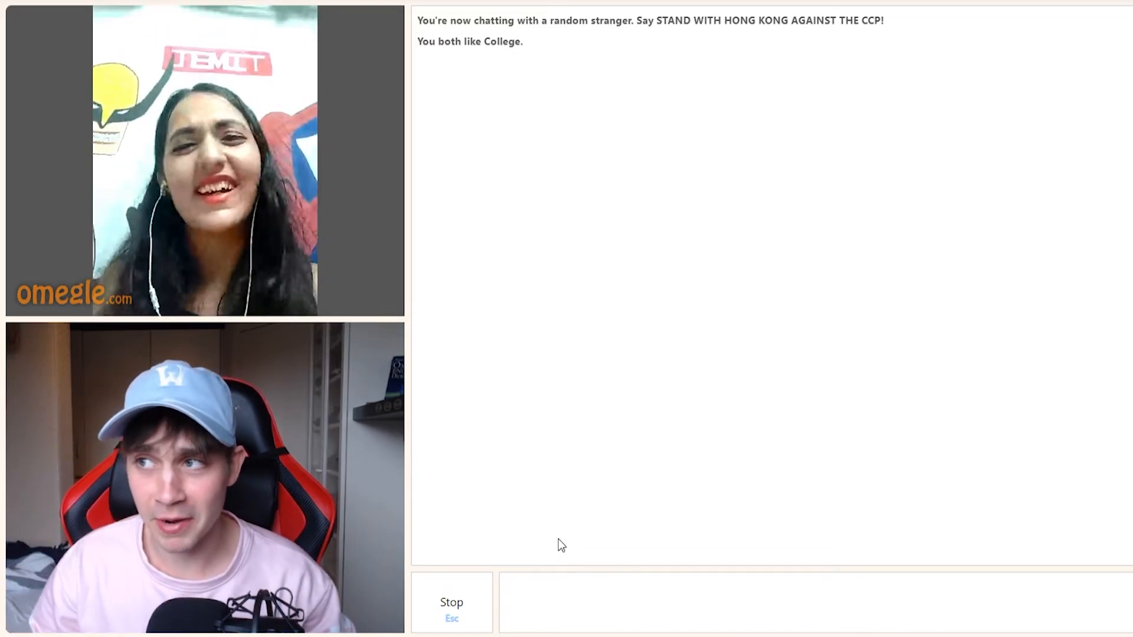
{"action": "left_click", "coordinate": [809, 602]}
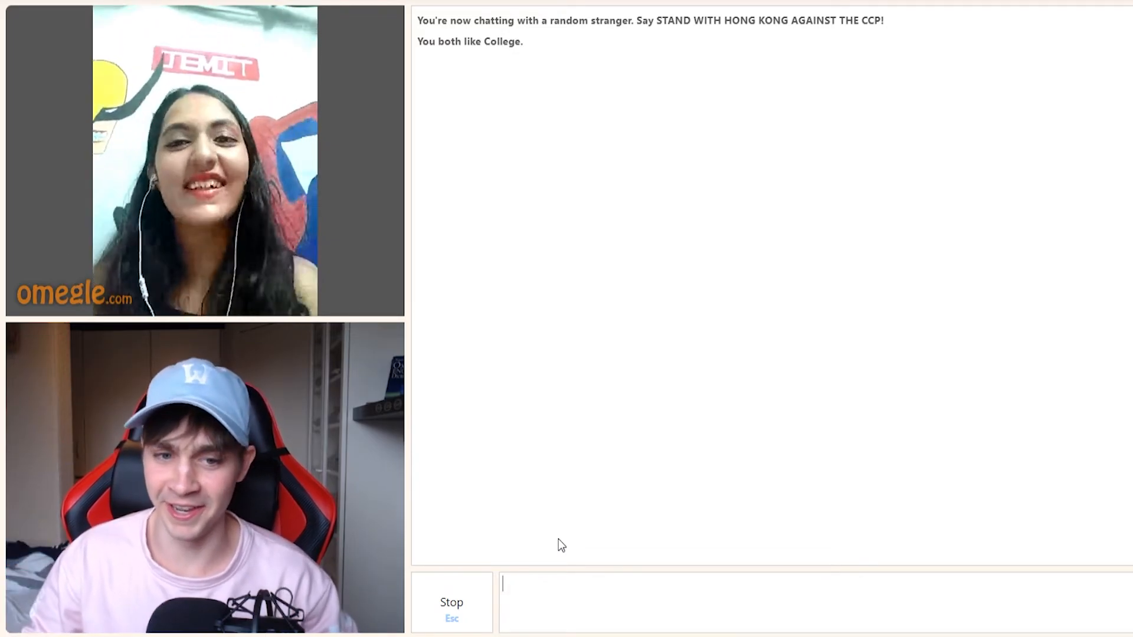